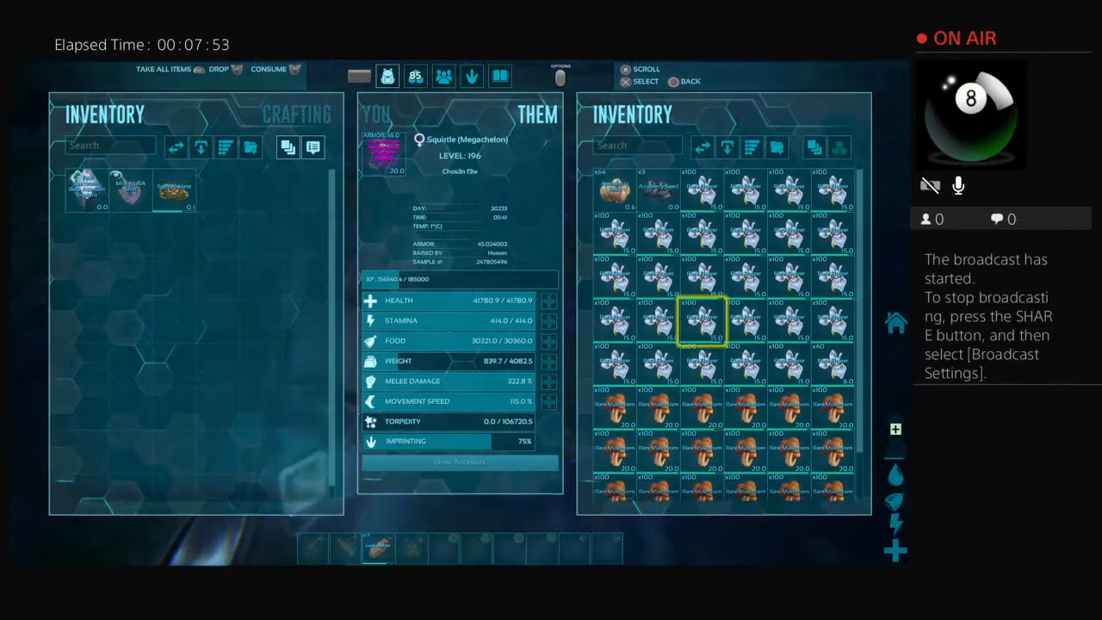
# Scroll down through the Megachelon's item grid to review the stored stacks.
pyautogui.scroll(-3)
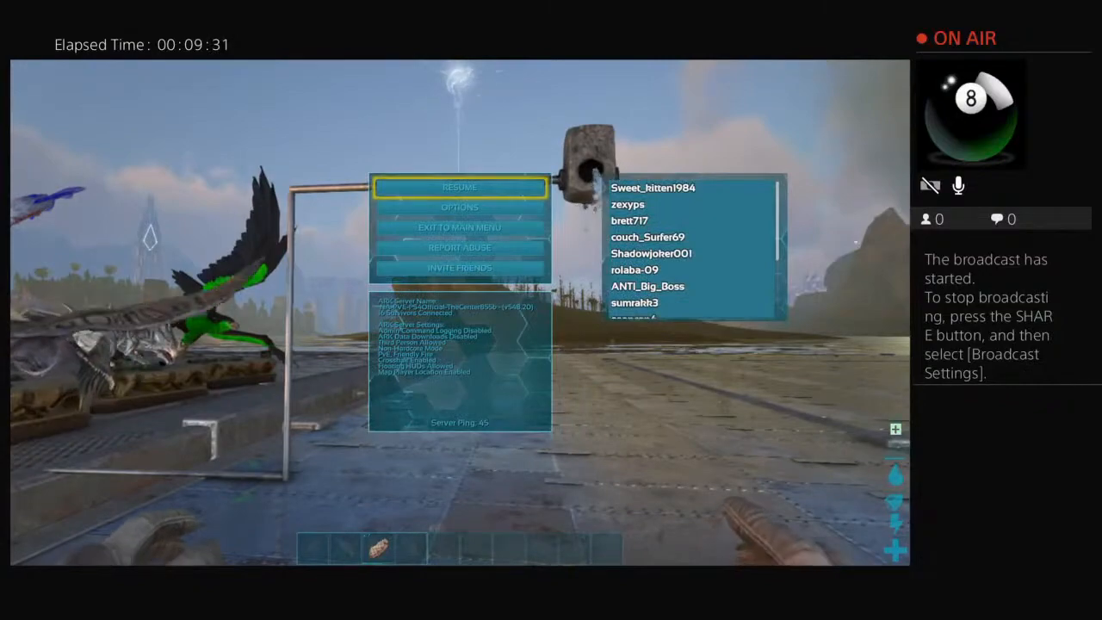
pyautogui.click(459, 186)
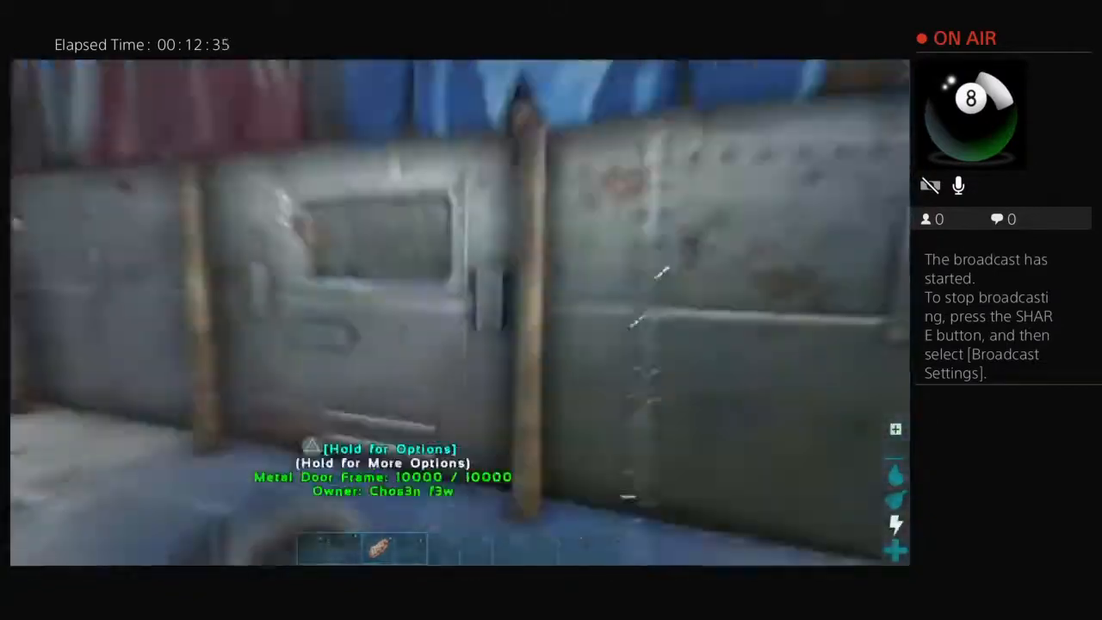
pyautogui.moveTo(551, 310)
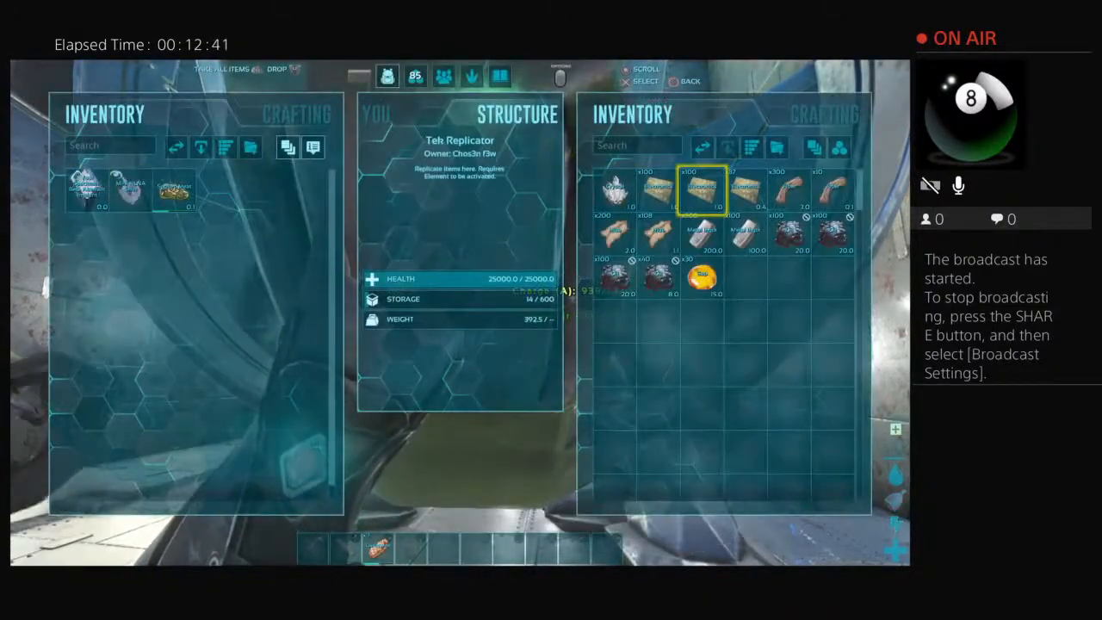
# Switch the Tek Replicator to Crafting and check the Cryofridge engram's details.
pyautogui.click(637, 145)
pyautogui.write('Cry')
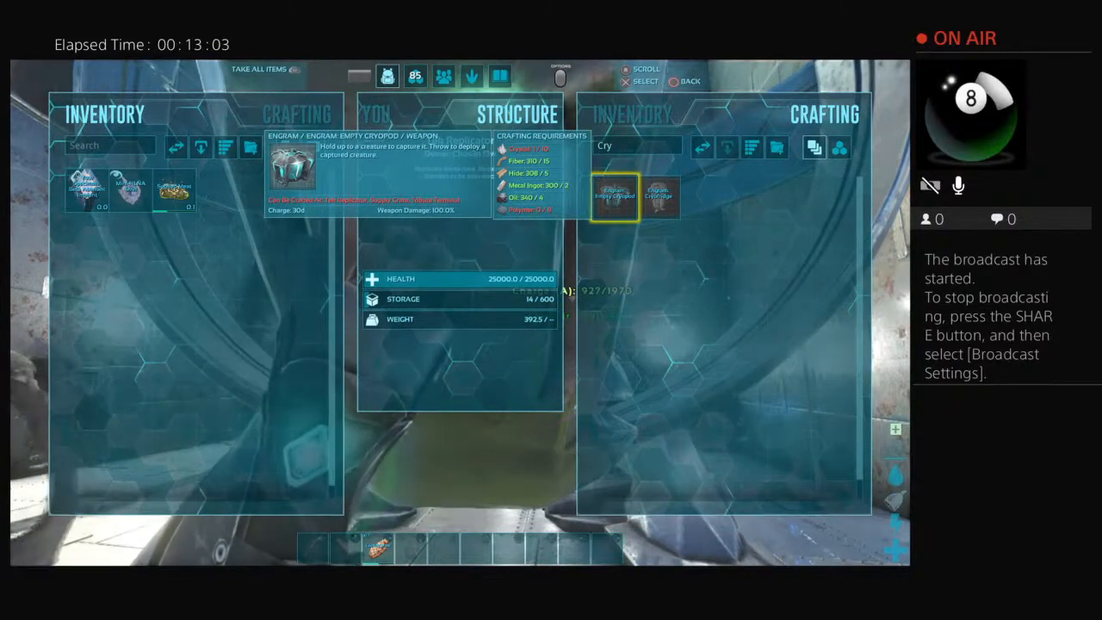
pyautogui.click(658, 197)
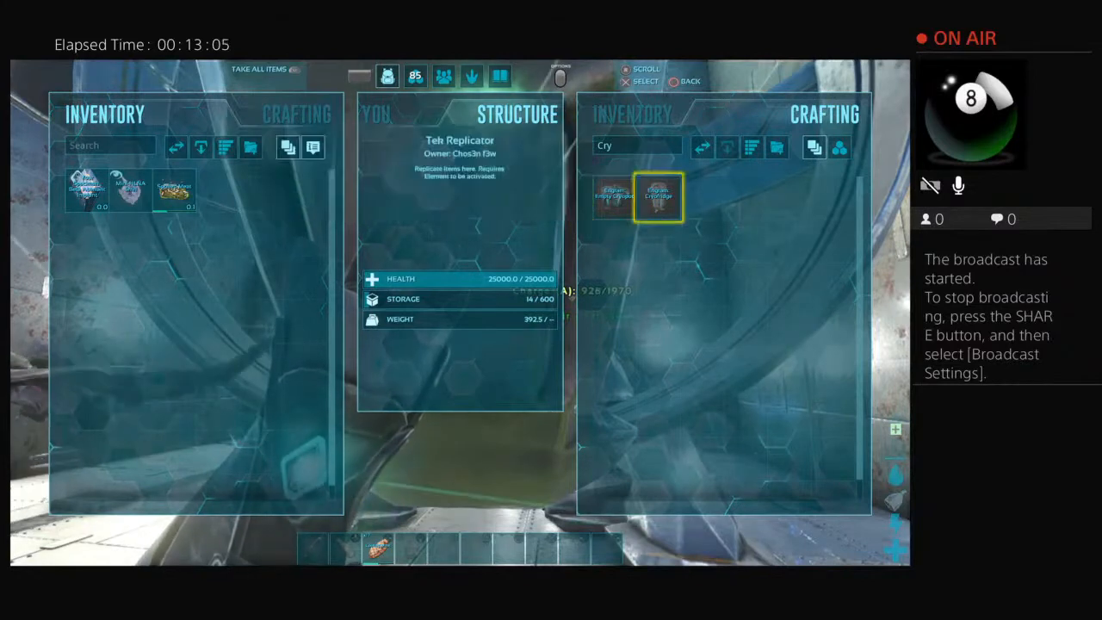